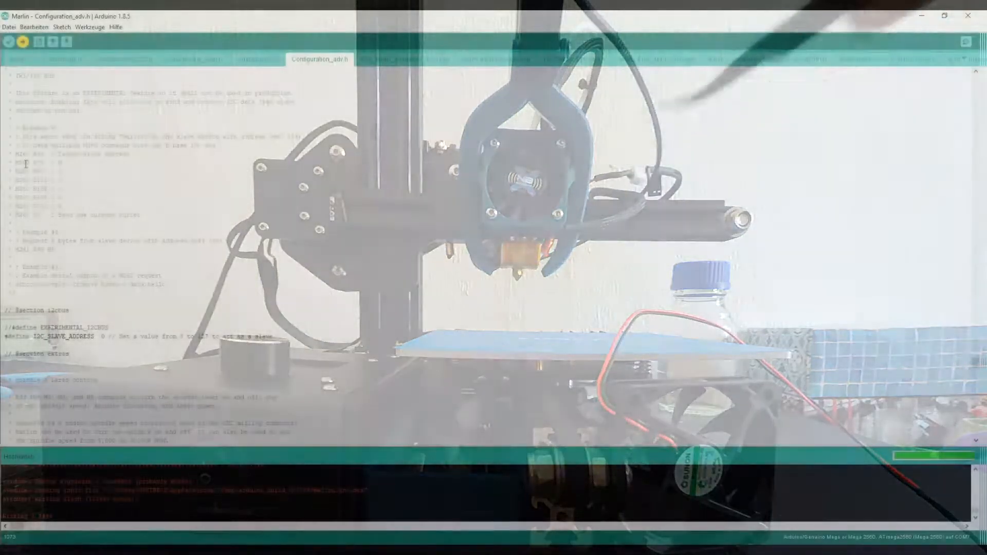
pyautogui.click(23, 42)
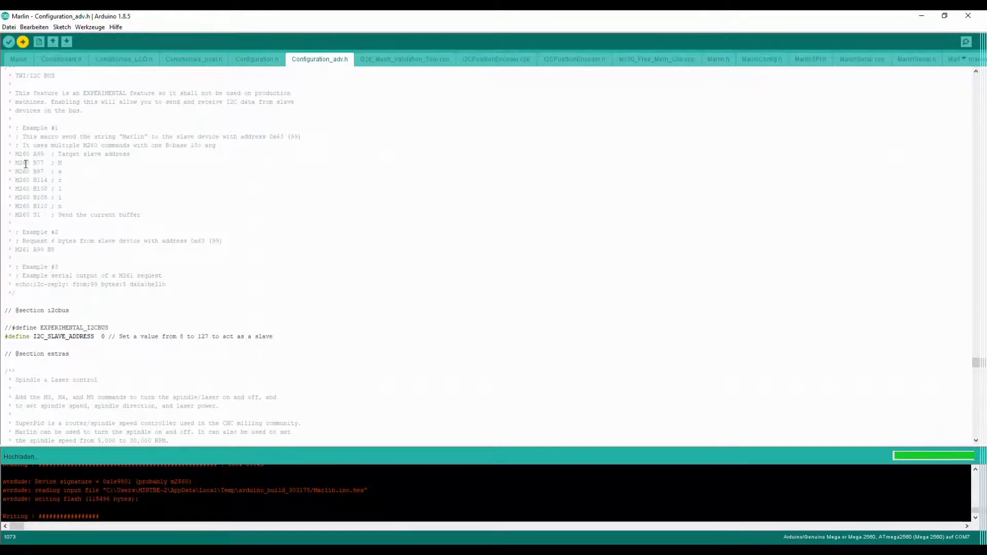